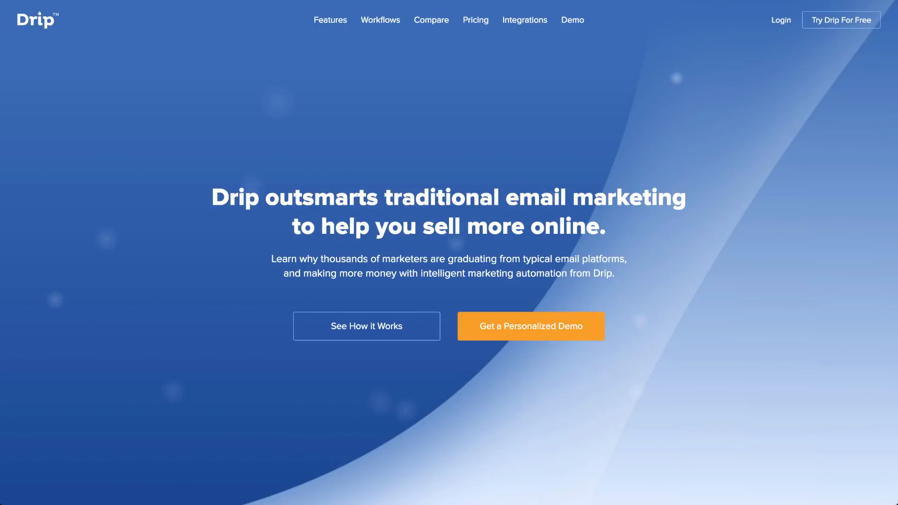
mouse_move(655, 249)
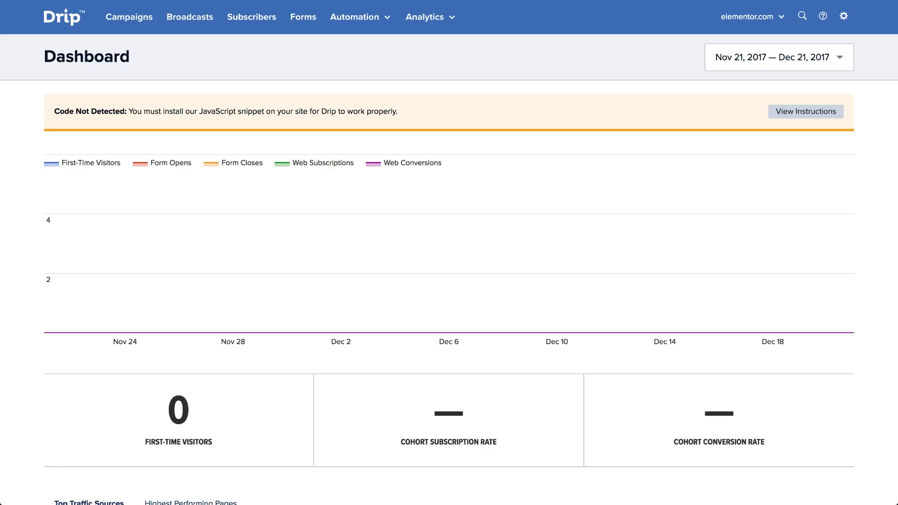
Reach User Settings from the Drip top-bar gear menu to find the API token.
left_click(843, 16)
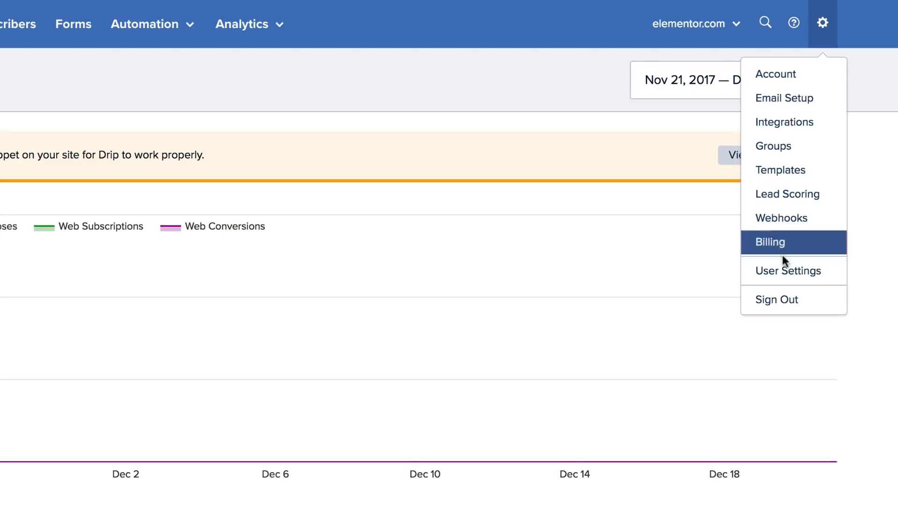
left_click(788, 270)
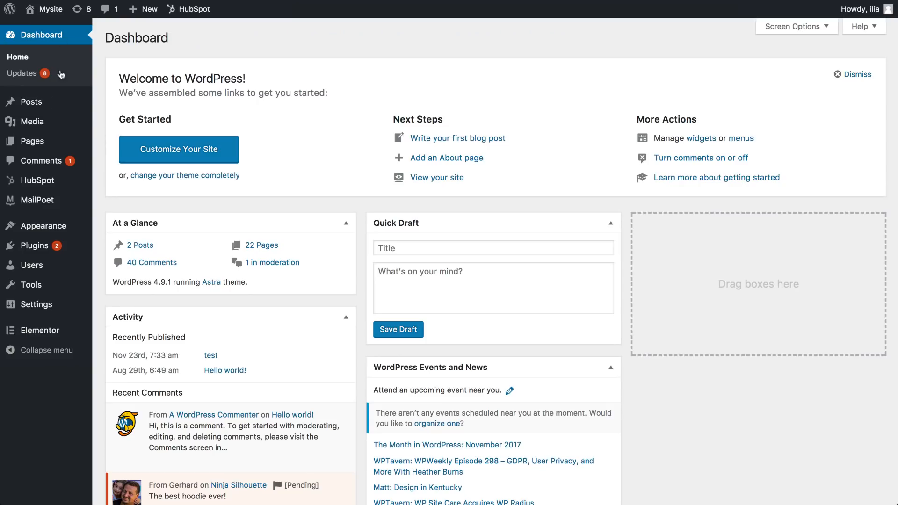
mouse_move(40, 330)
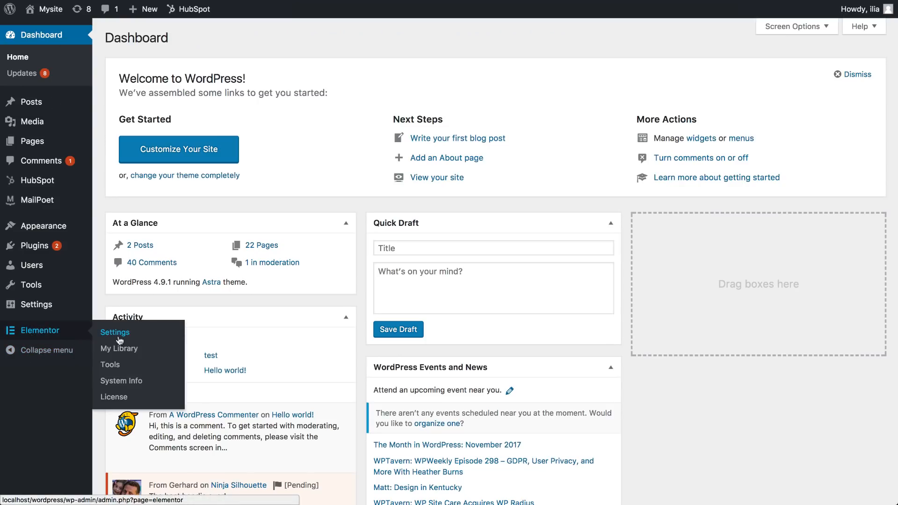
Save Elementor's Integrations settings with the pasted Drip API token.
left_click(114, 332)
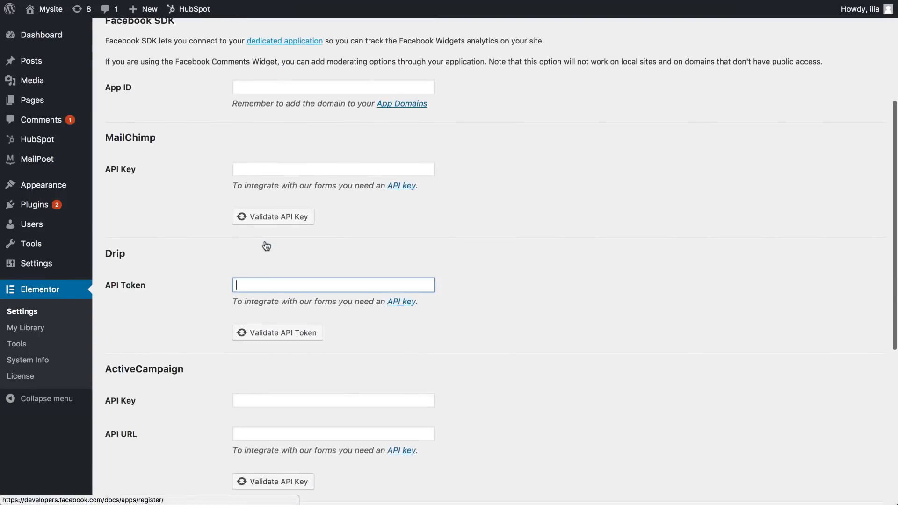
scroll("down", 3)
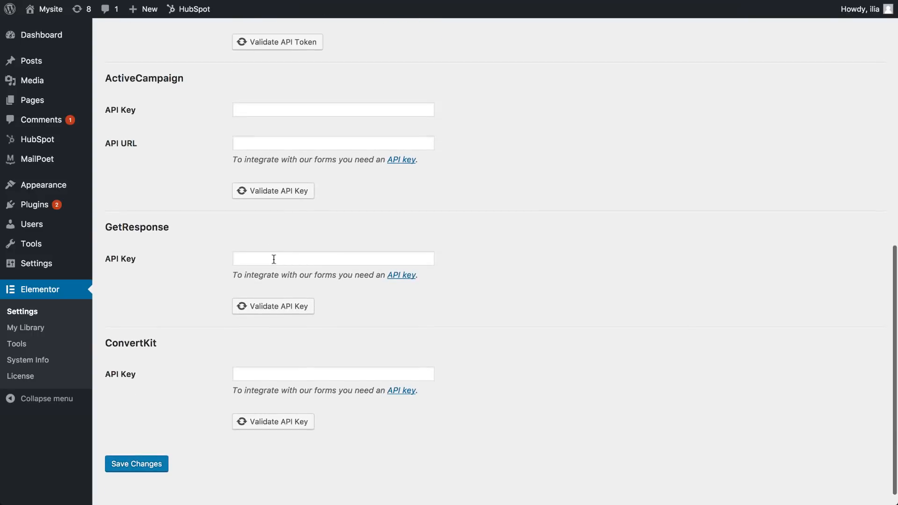
left_click(136, 464)
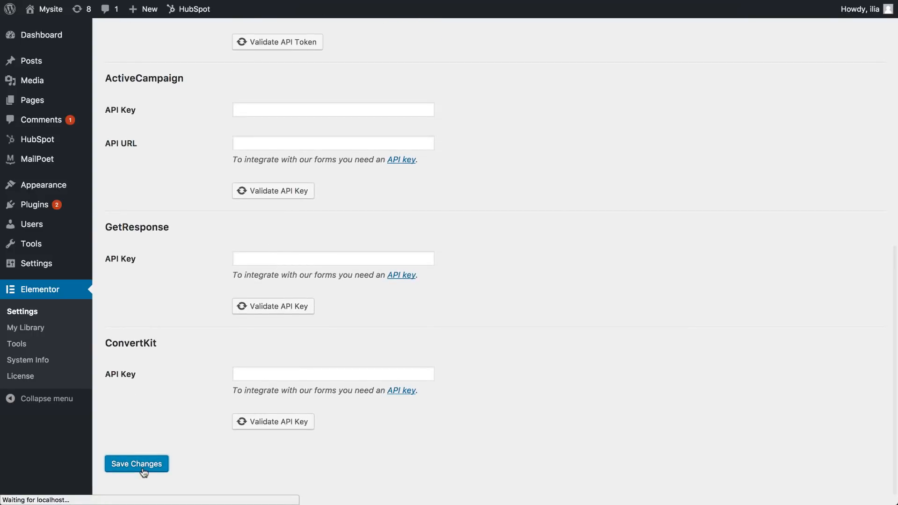
left_click(136, 463)
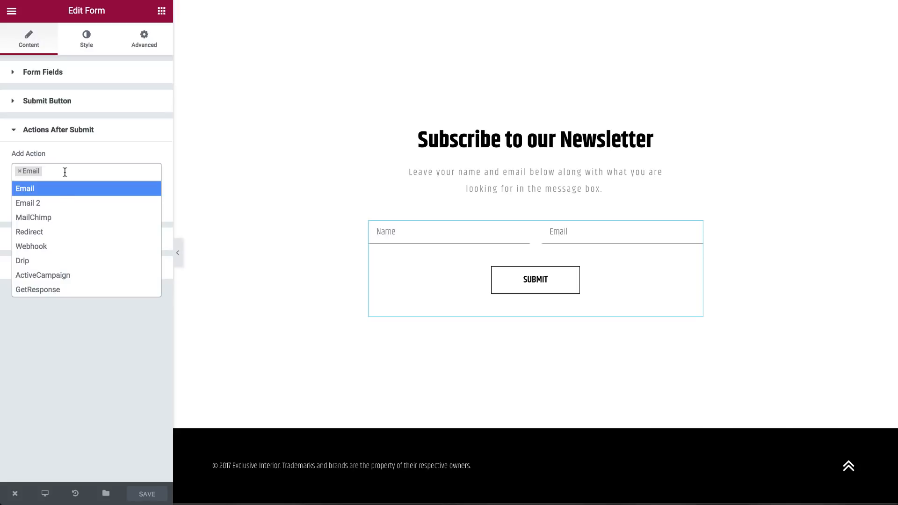
Add Drip to Actions After Submit with the Default API token and the elementor.com account.
left_click(22, 261)
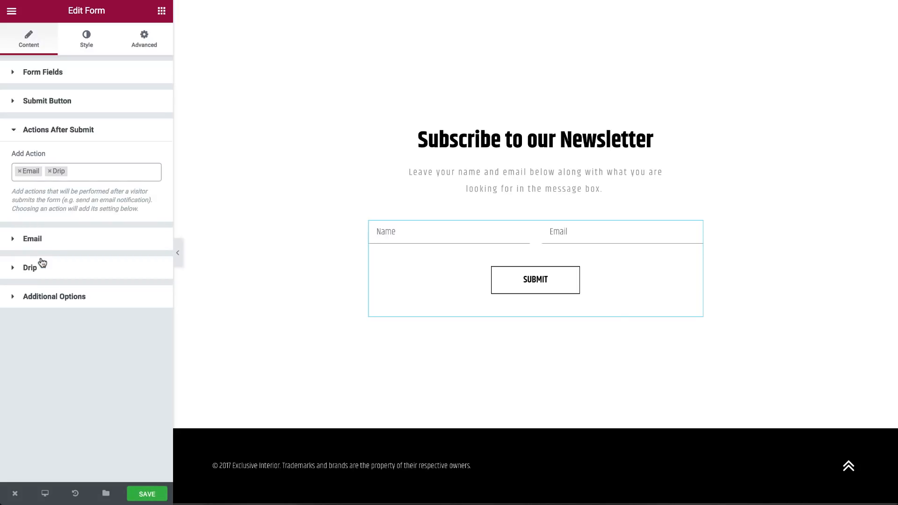
left_click(30, 267)
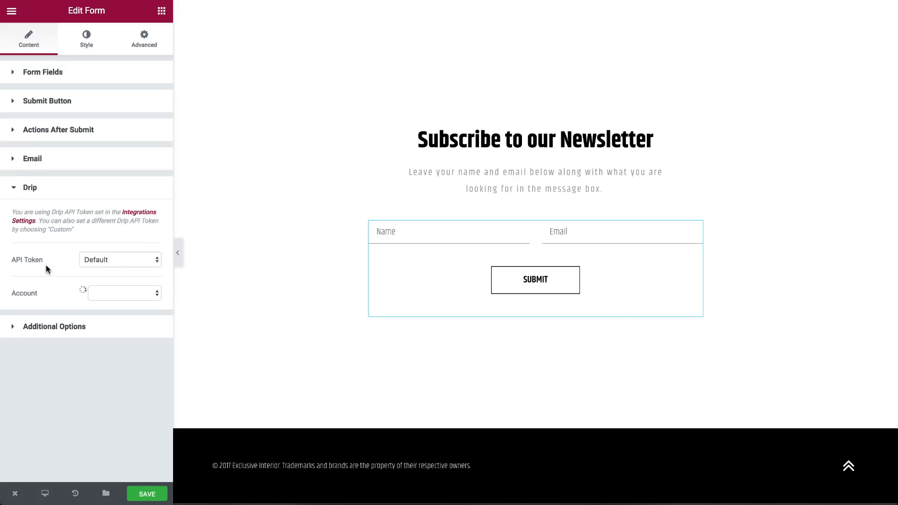
left_click(120, 259)
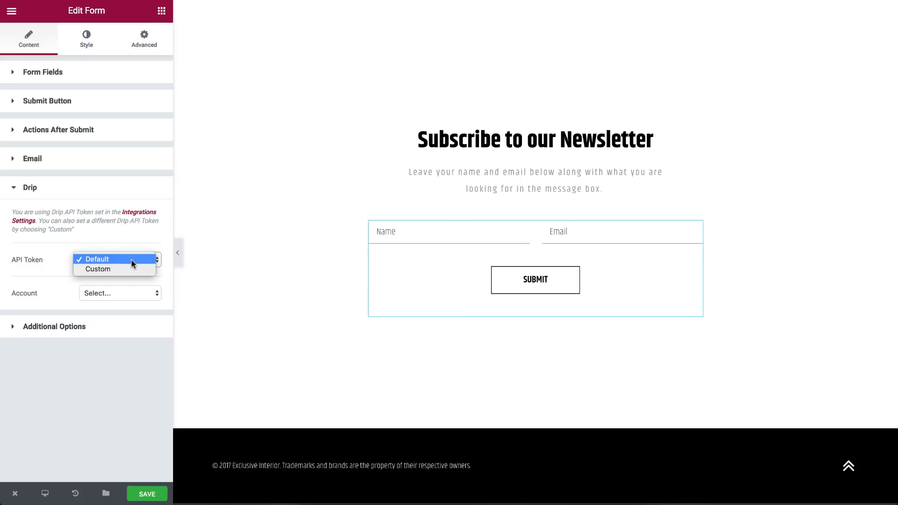
left_click(120, 293)
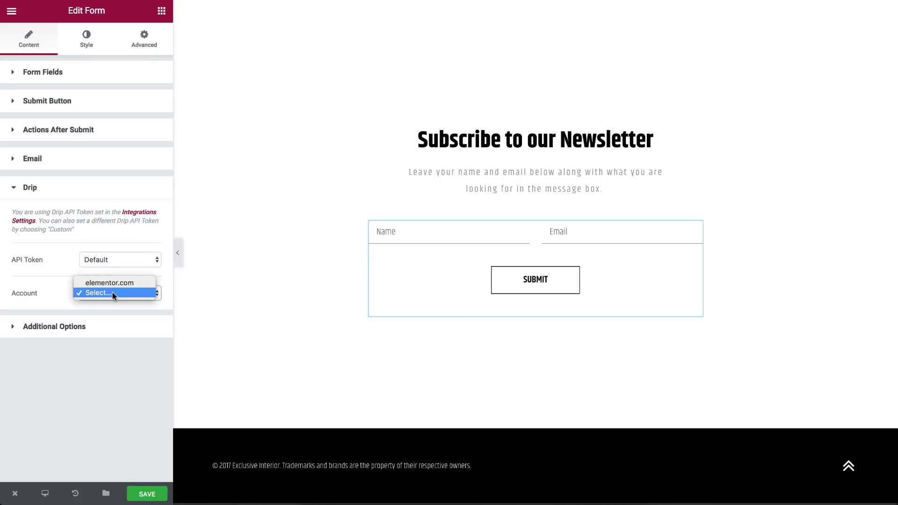
left_click(109, 282)
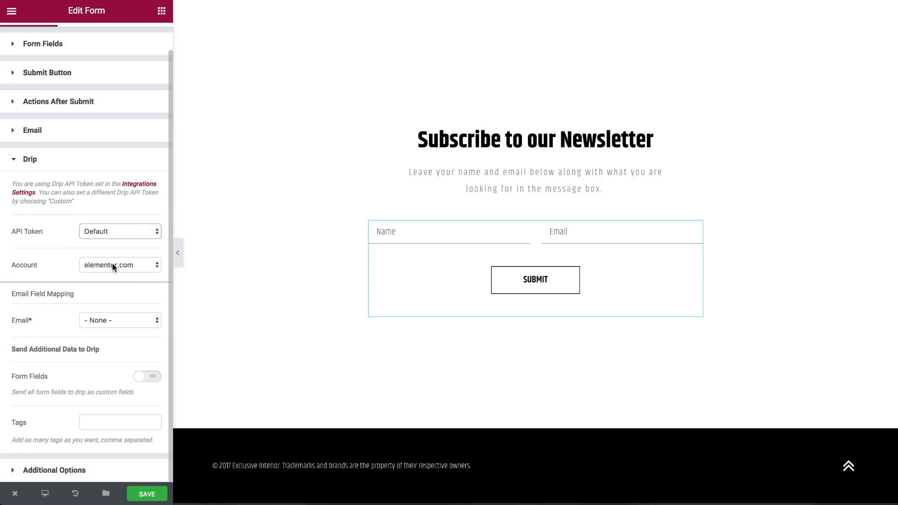
Set Drip's Email Field Mapping to the form's Email field and save the page.
left_click(120, 320)
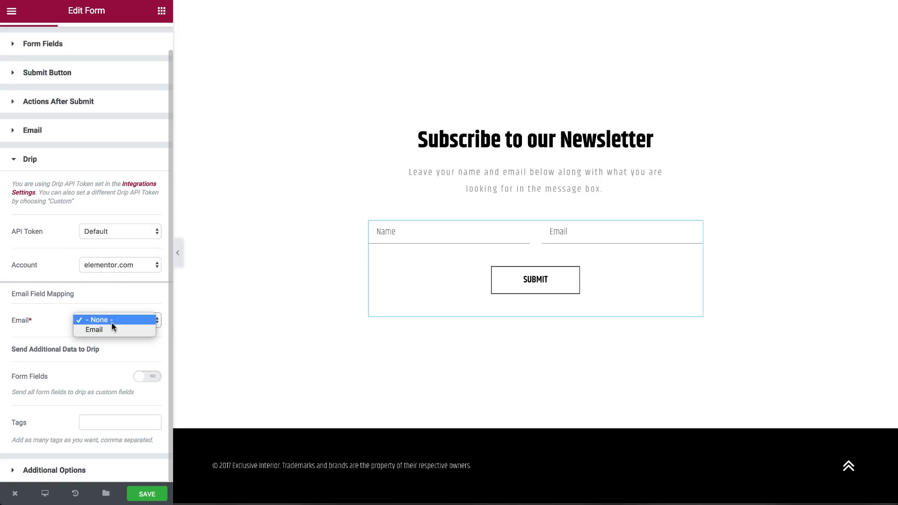
left_click(94, 329)
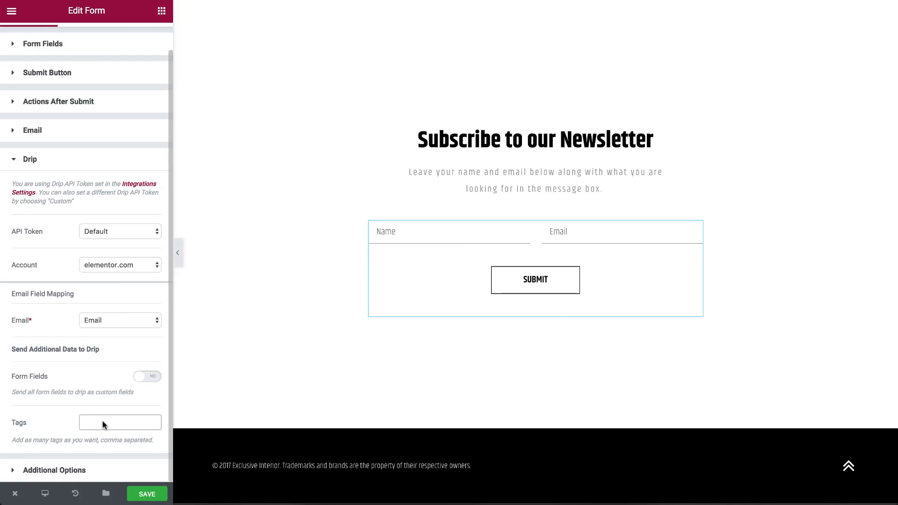
mouse_move(122, 427)
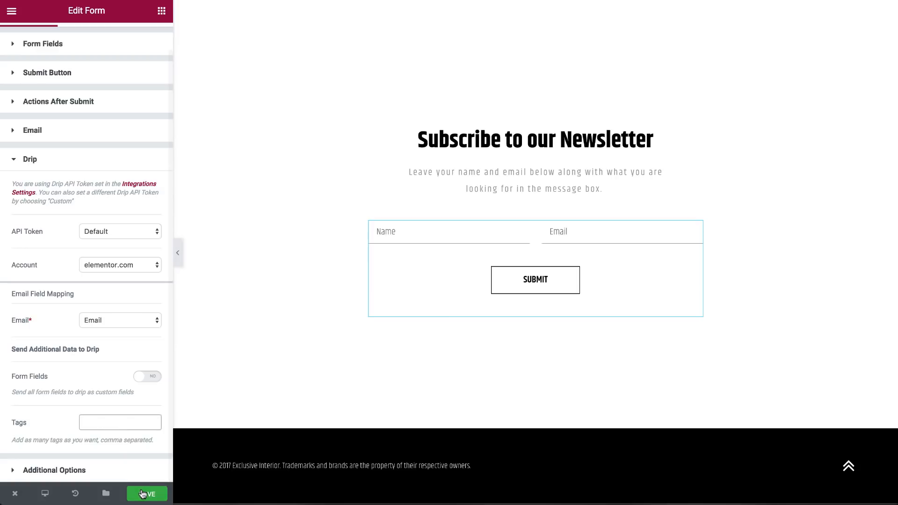
left_click(147, 493)
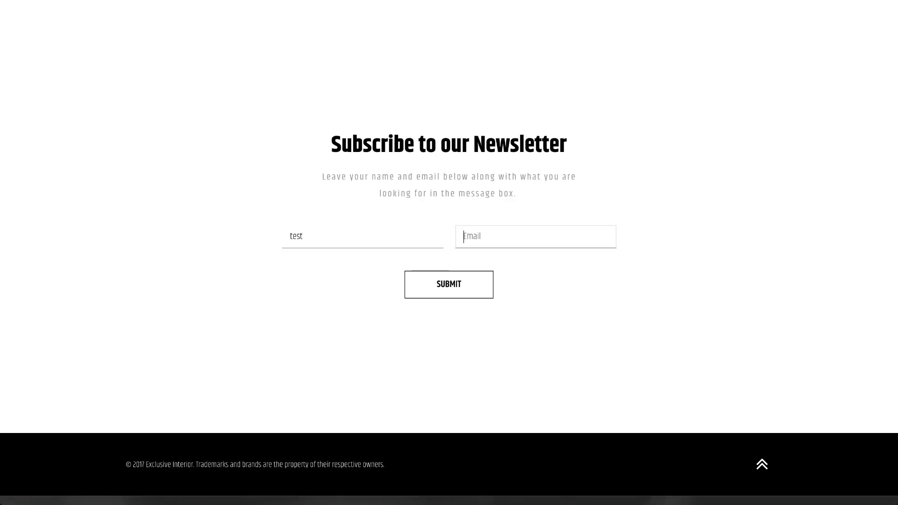
type("test@example.com")
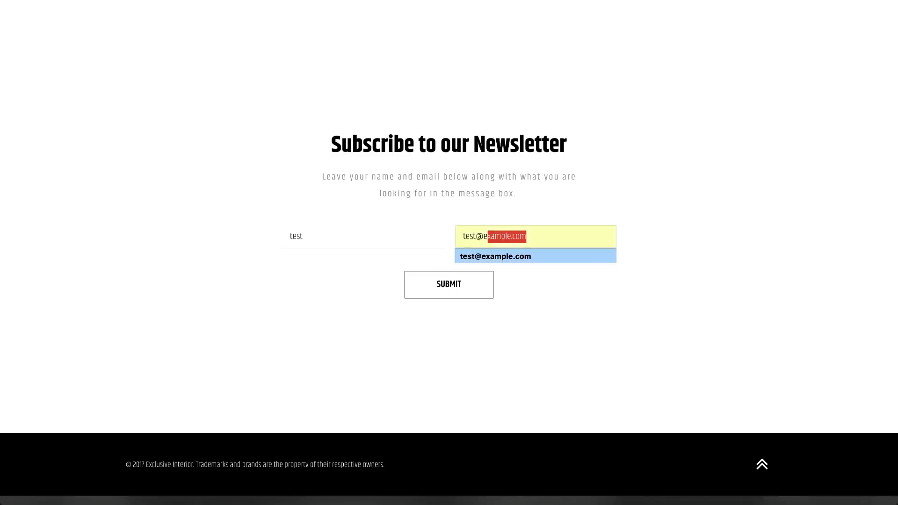
left_click(448, 285)
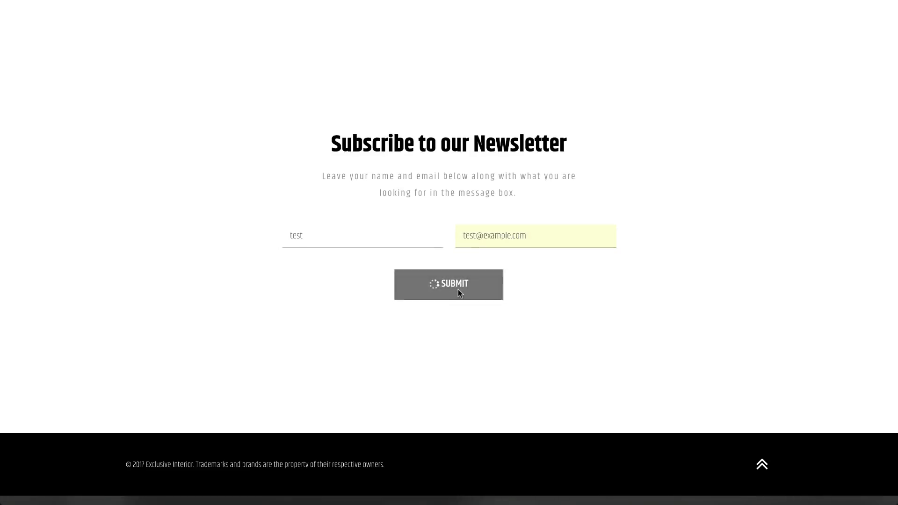
left_click(448, 284)
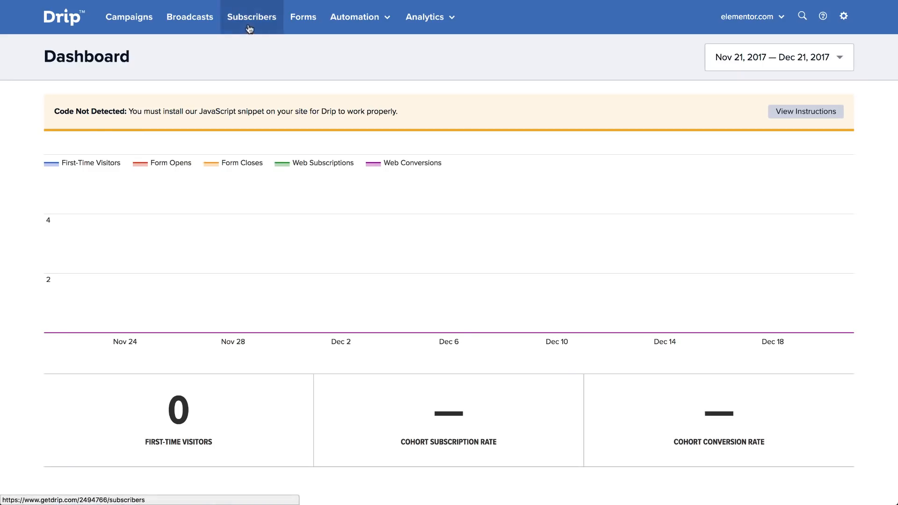
left_click(251, 17)
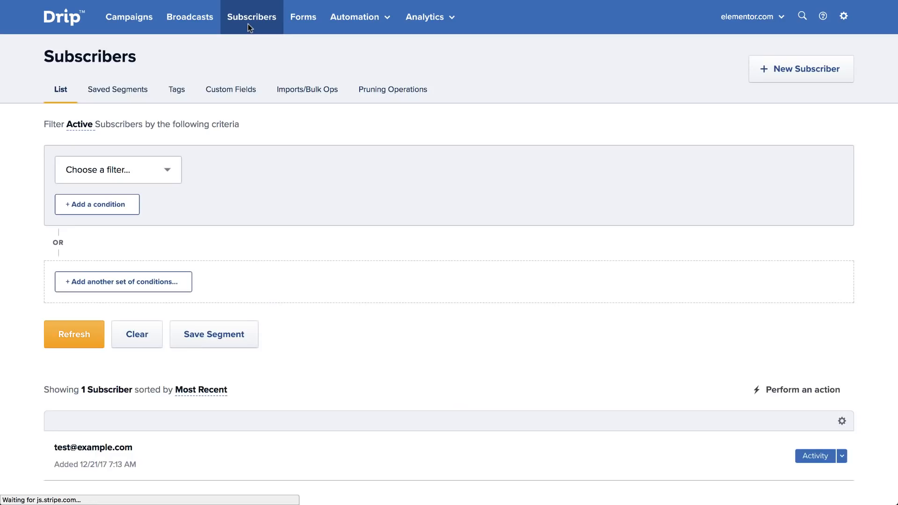
scroll("down", 3)
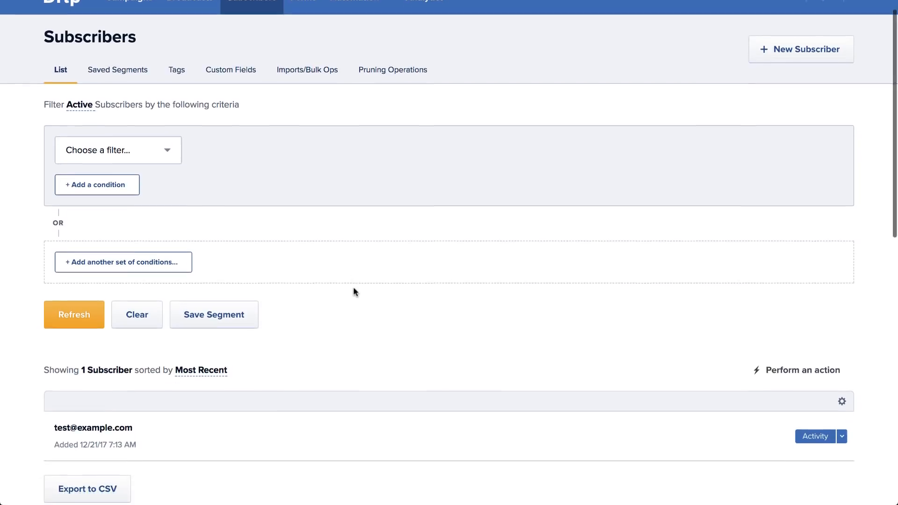
scroll("down", 3)
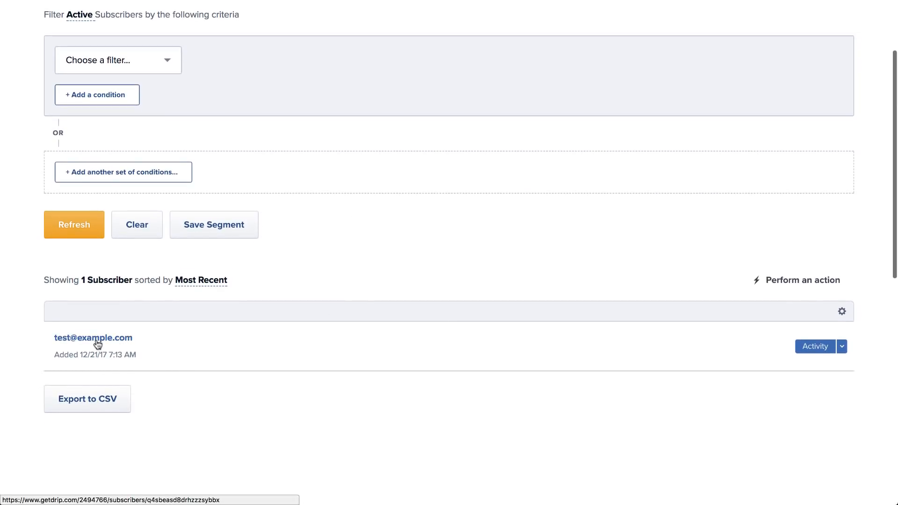